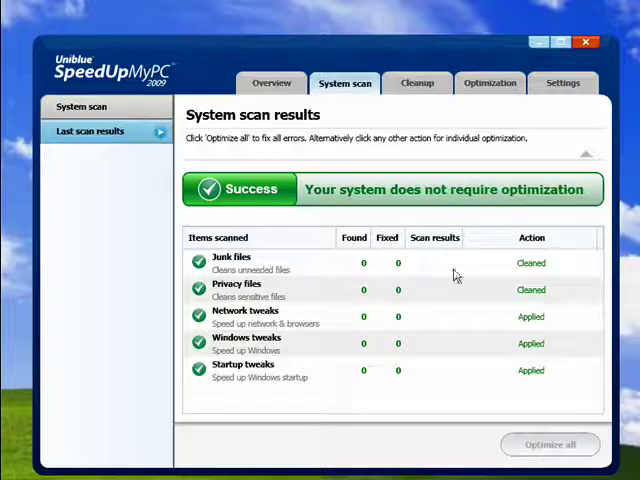
{"action": "mouse_move", "coordinate": [428, 248]}
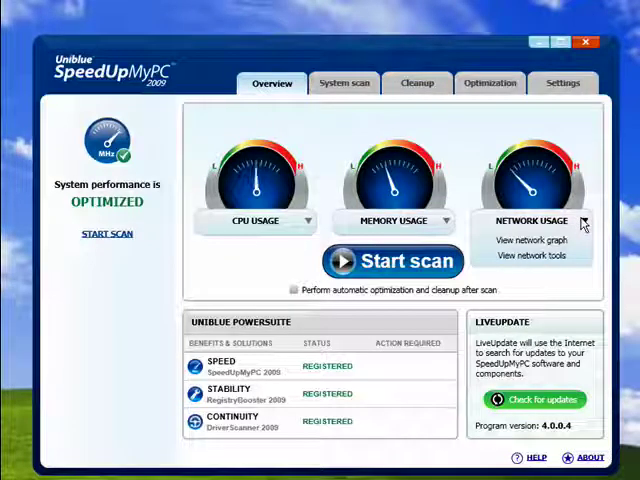
Step: Browse the CPU monitor, system scan and overview pages, finishing on the system scan page
{"action": "left_click", "coordinate": [488, 84]}
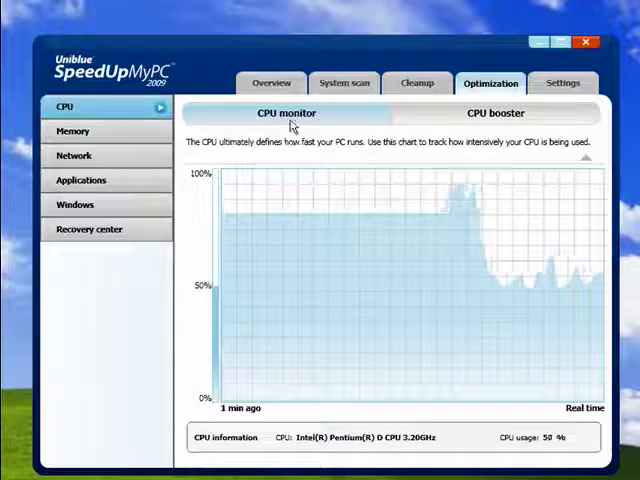
{"action": "mouse_move", "coordinate": [392, 288]}
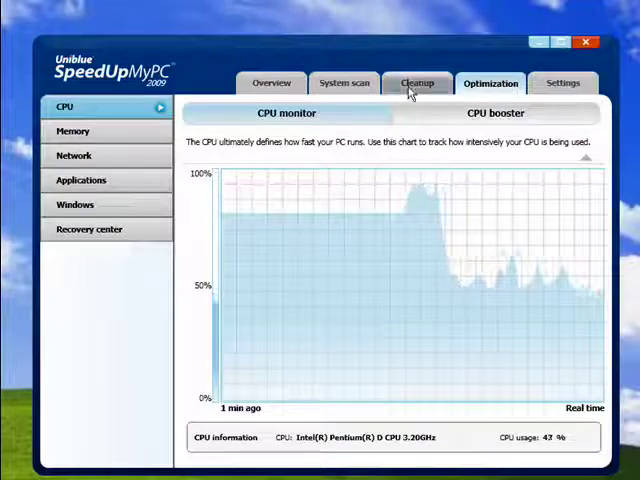
{"action": "left_click", "coordinate": [344, 82]}
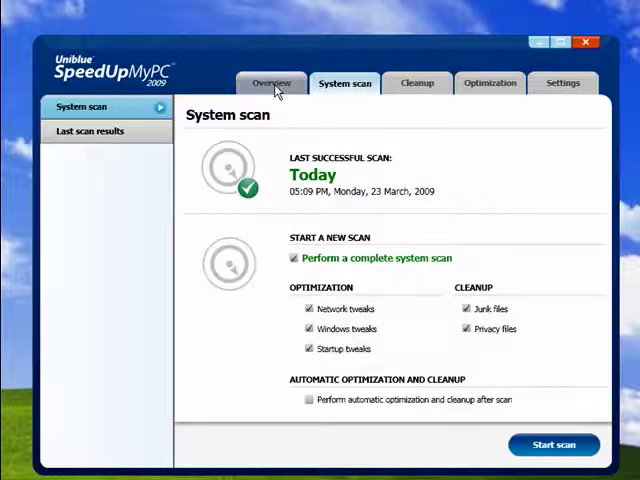
{"action": "left_click", "coordinate": [272, 84]}
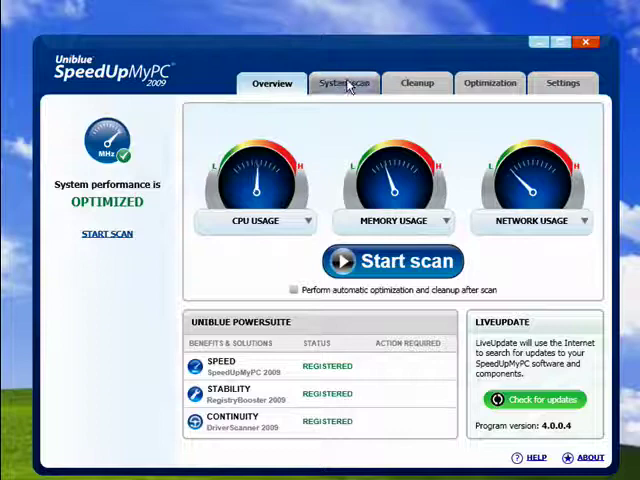
{"action": "left_click", "coordinate": [490, 82]}
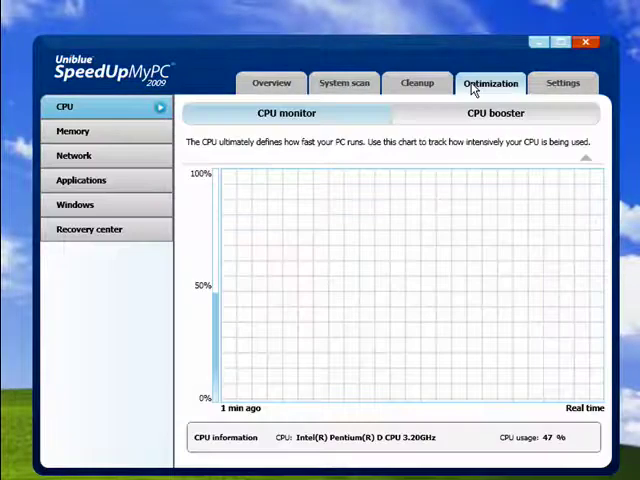
{"action": "left_click", "coordinate": [344, 82]}
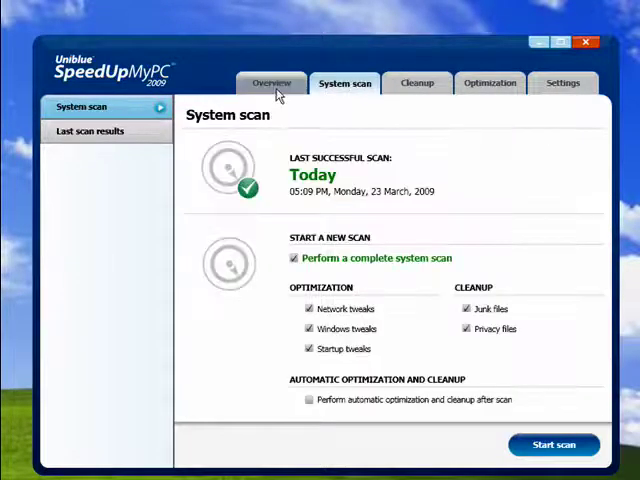
Step: Revisit the overview and system scan pages, then land on the junk file cleanup page
{"action": "left_click", "coordinate": [272, 84]}
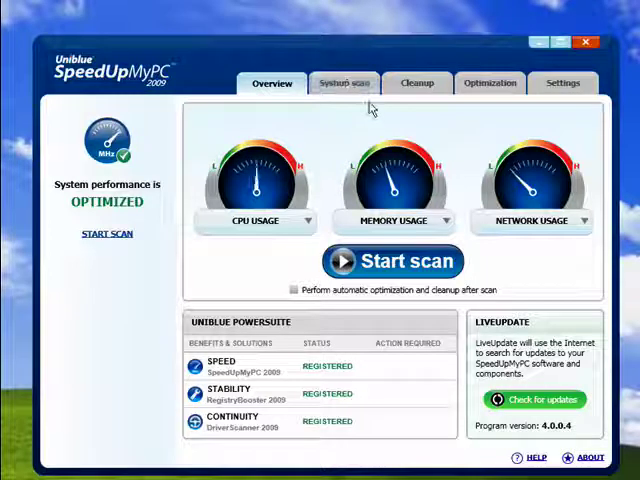
{"action": "left_click", "coordinate": [344, 84]}
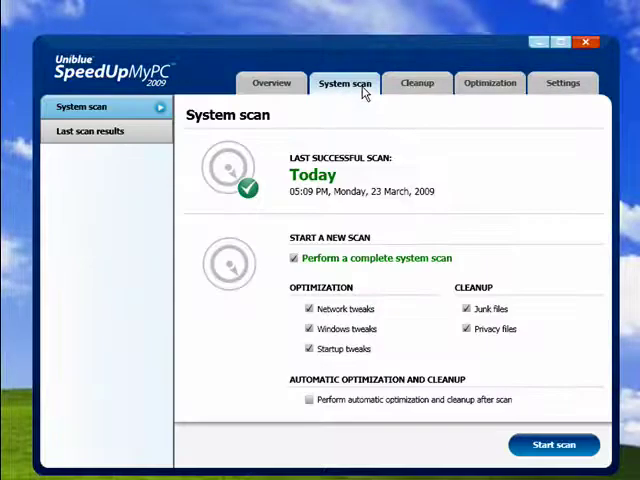
{"action": "mouse_move", "coordinate": [416, 90]}
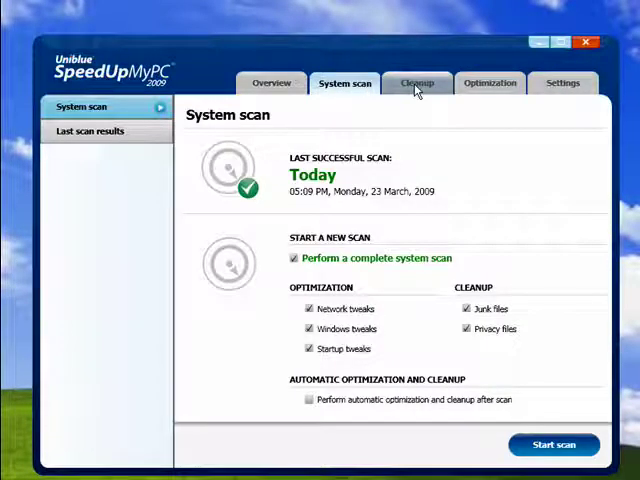
{"action": "mouse_move", "coordinate": [490, 84]}
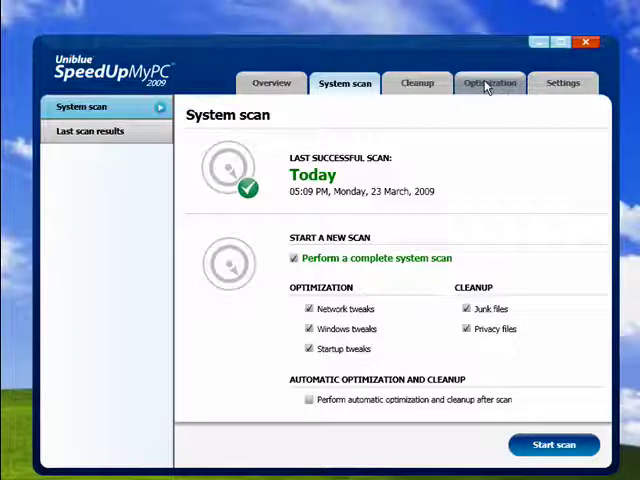
{"action": "left_click", "coordinate": [418, 84]}
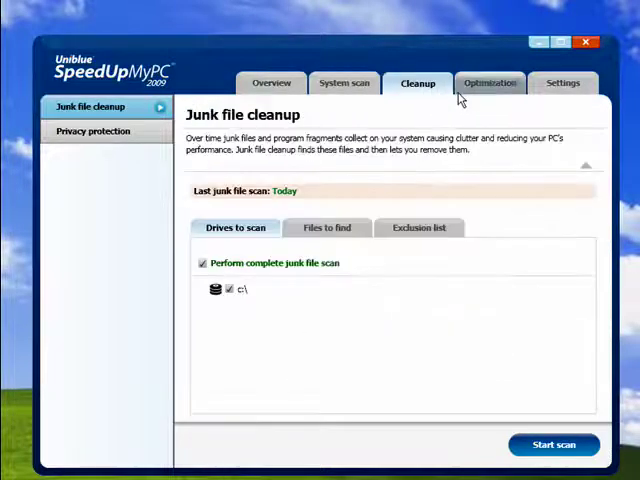